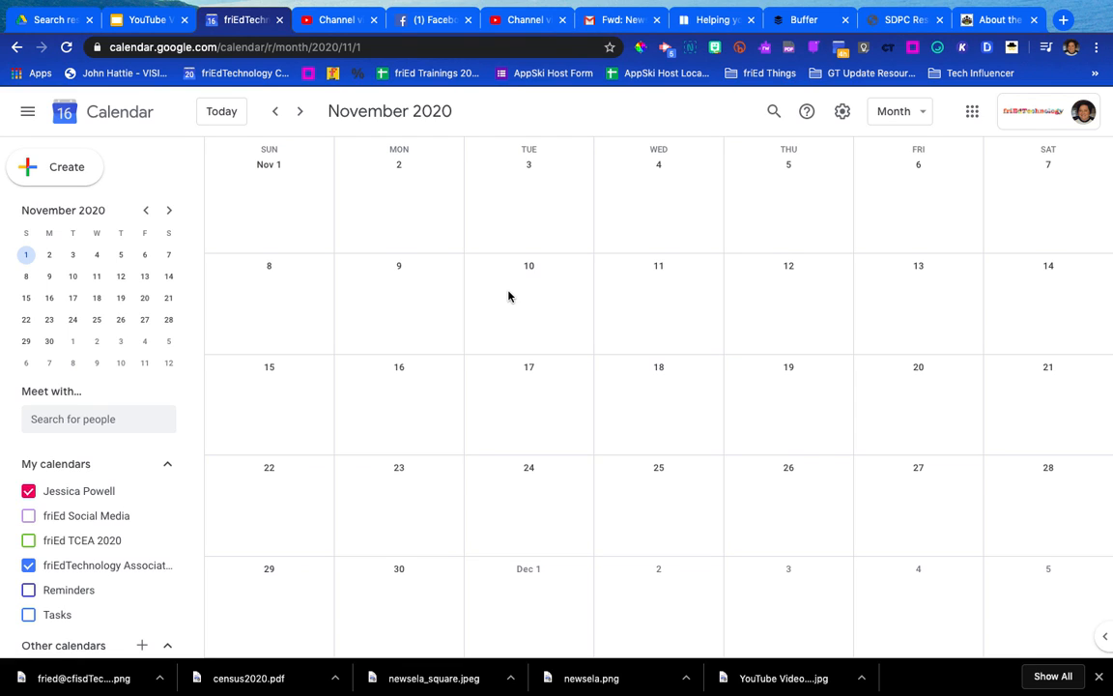
mouse_move(528, 304)
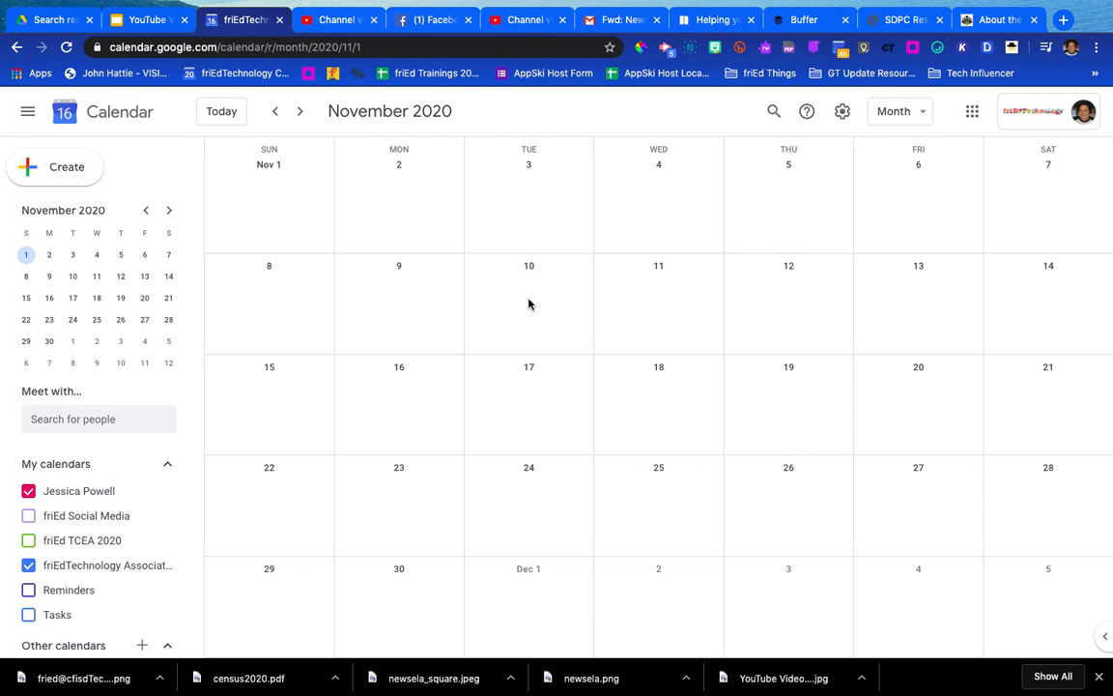
mouse_move(523, 306)
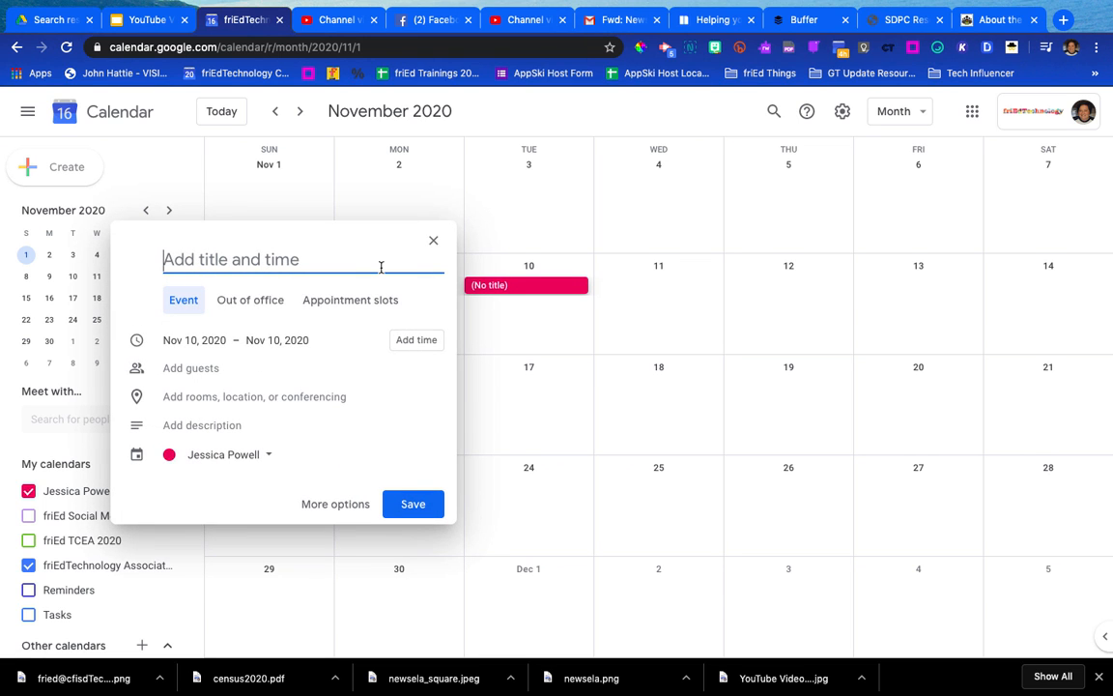
Title the November 10 event 'Ch. 10 Live Demo' and expand its guest list
type("Ch. 10 Live Demo")
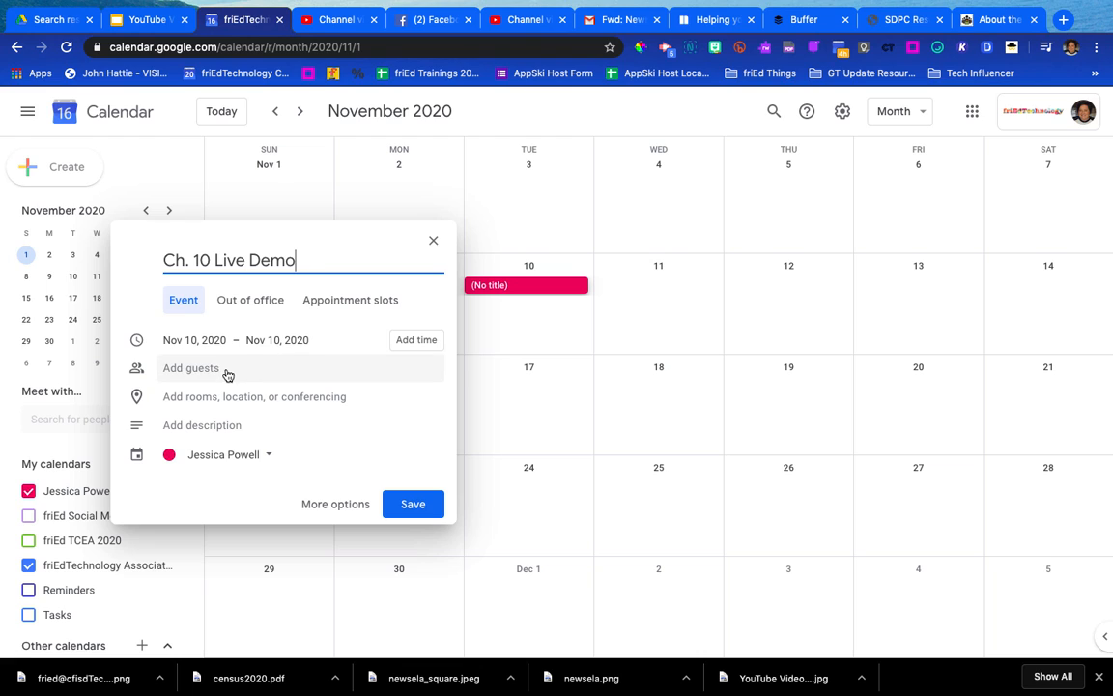
mouse_move(227, 376)
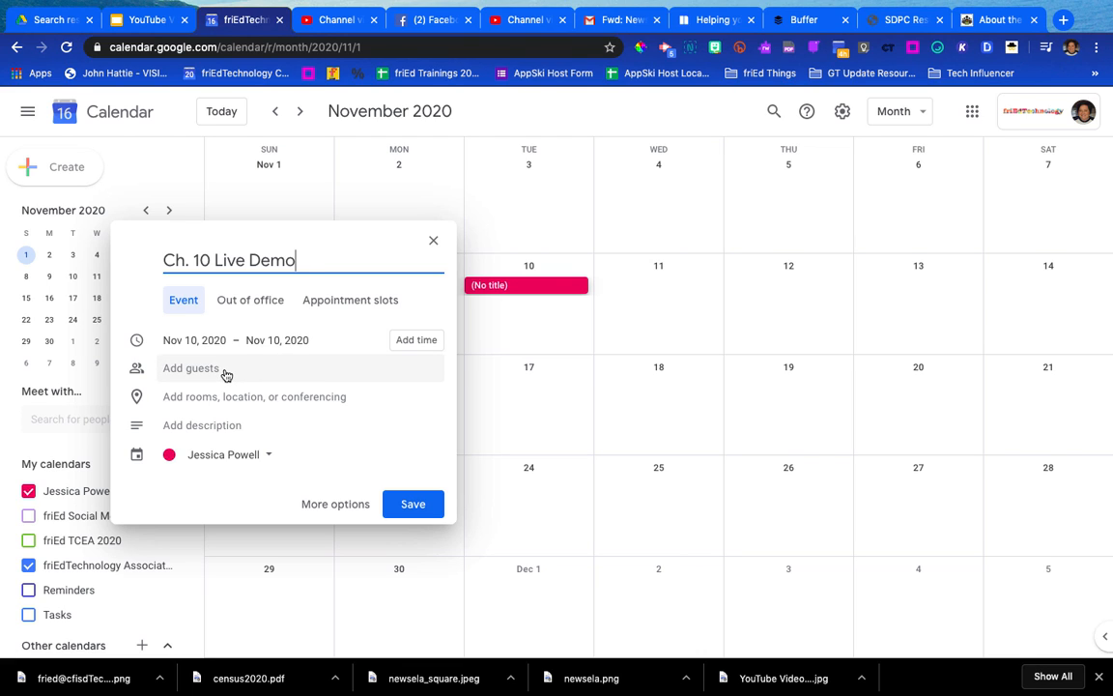
mouse_move(218, 375)
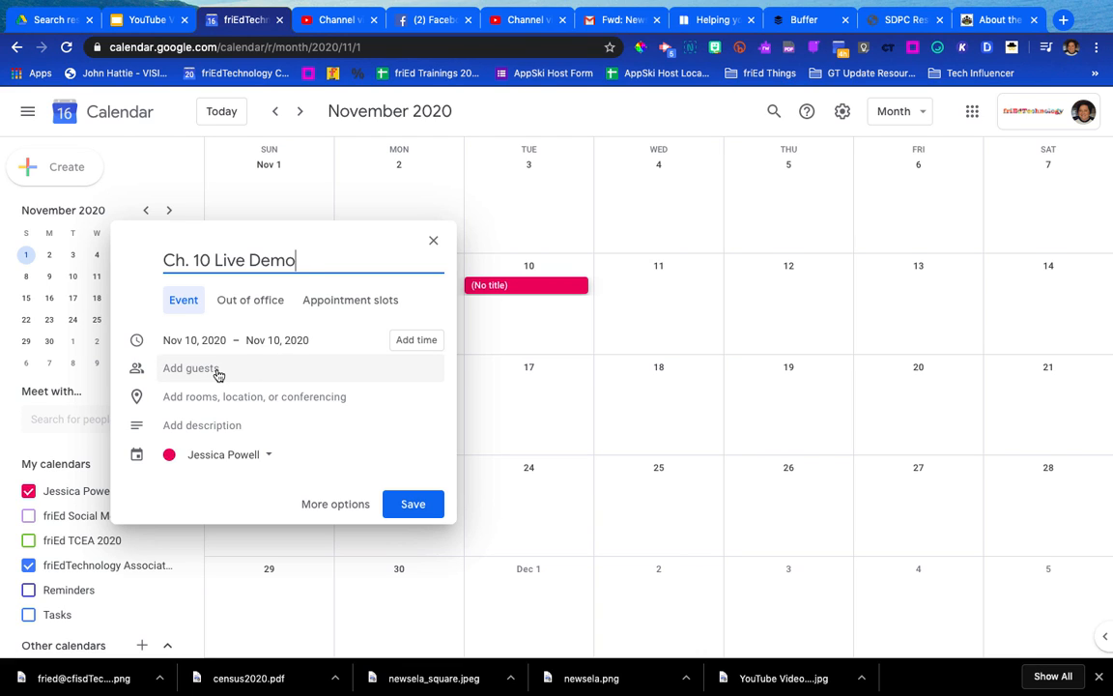
left_click(213, 368)
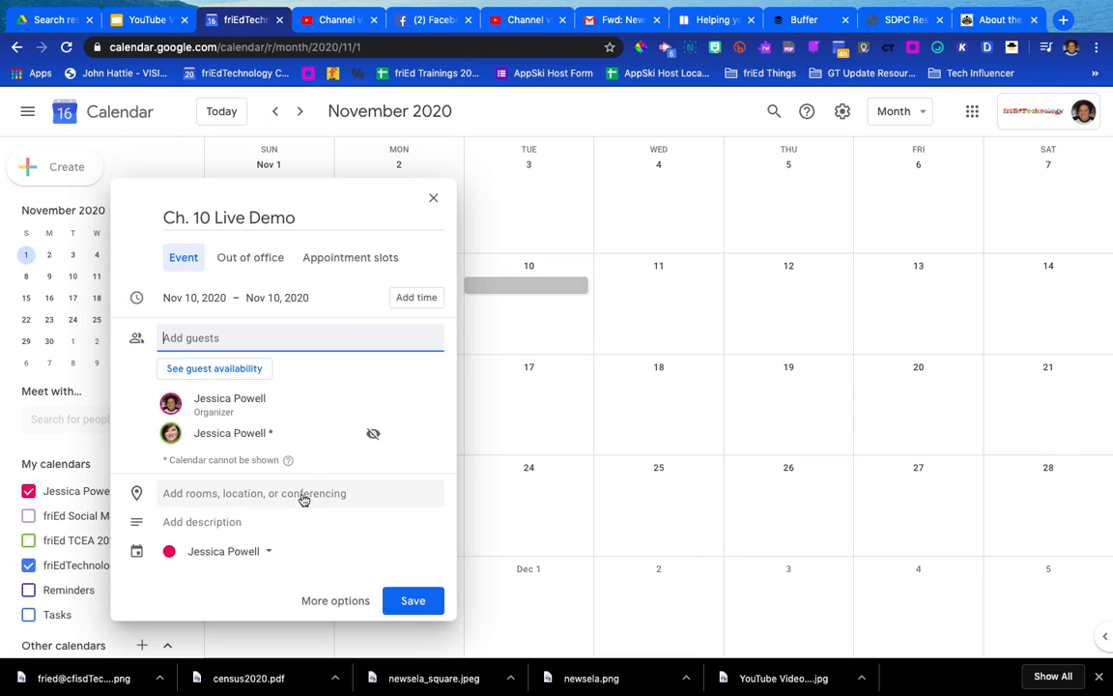
mouse_move(320, 496)
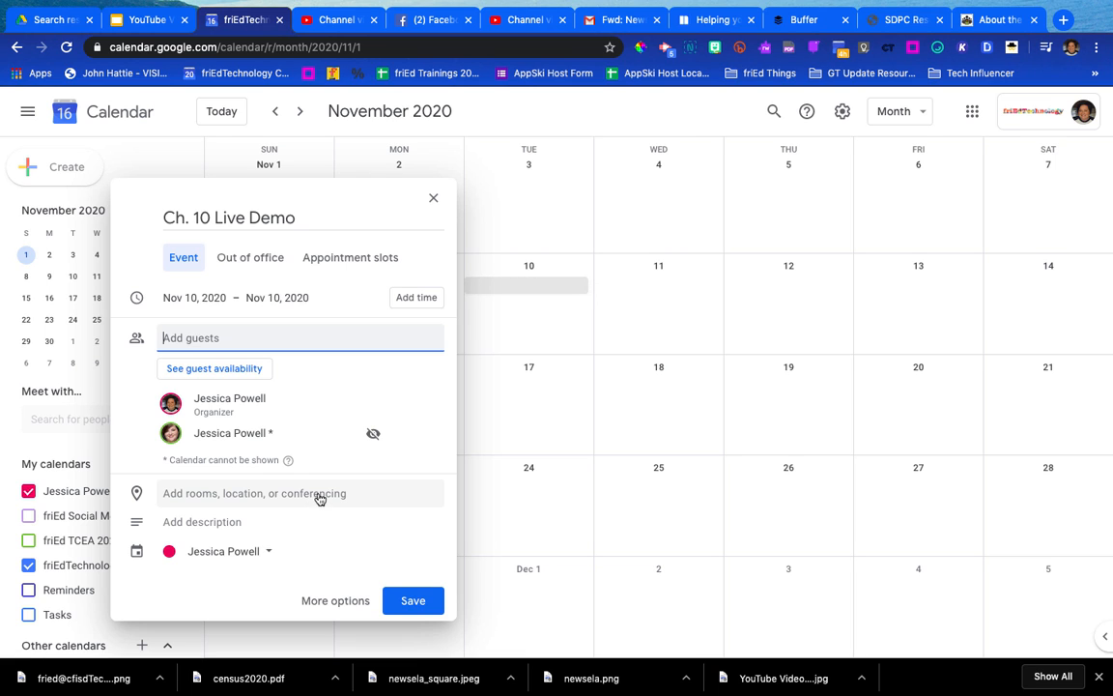
Attach a Hangouts Meet video call with an added live stream to Ch. 10 Live Demo
left_click(254, 493)
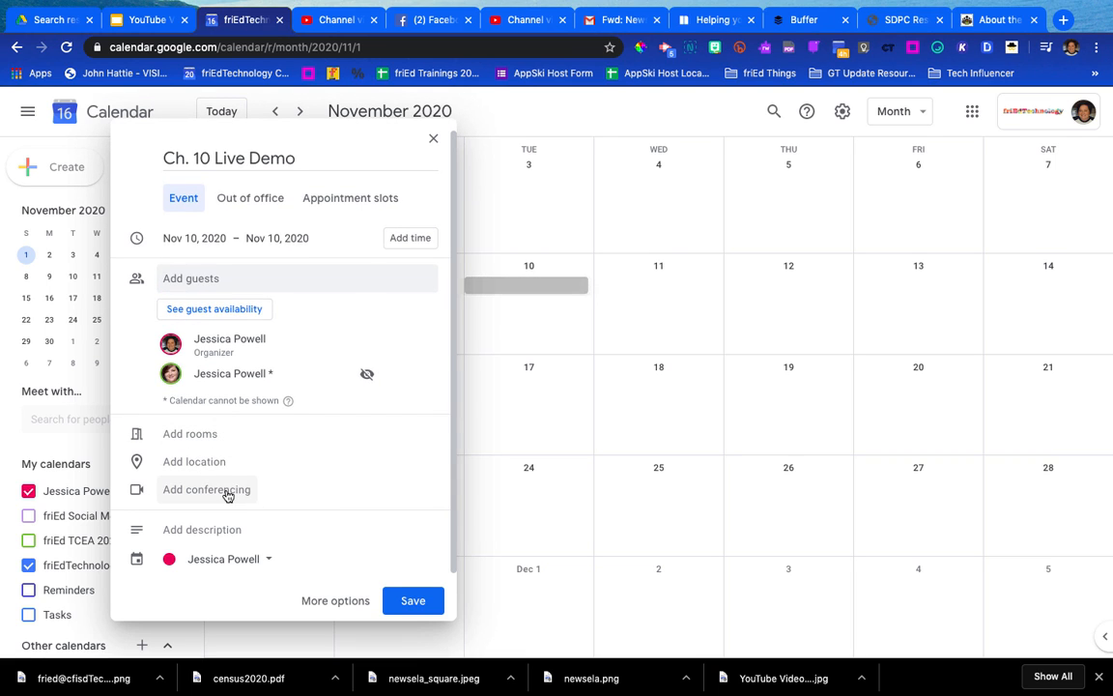
left_click(206, 489)
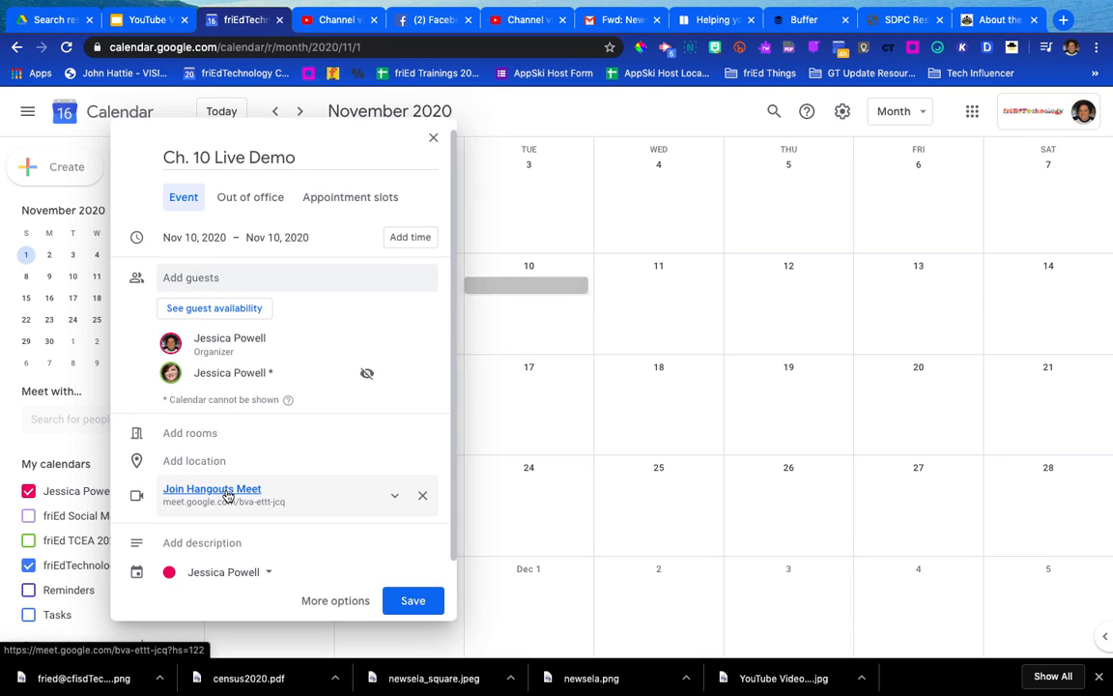
mouse_move(377, 496)
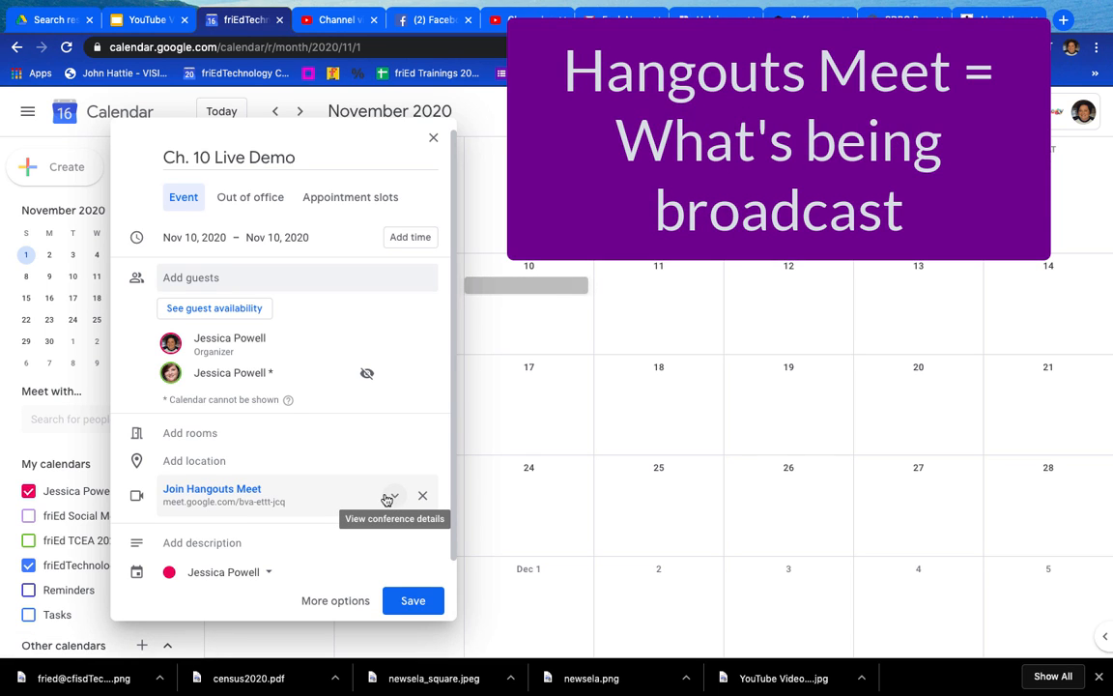
left_click(392, 496)
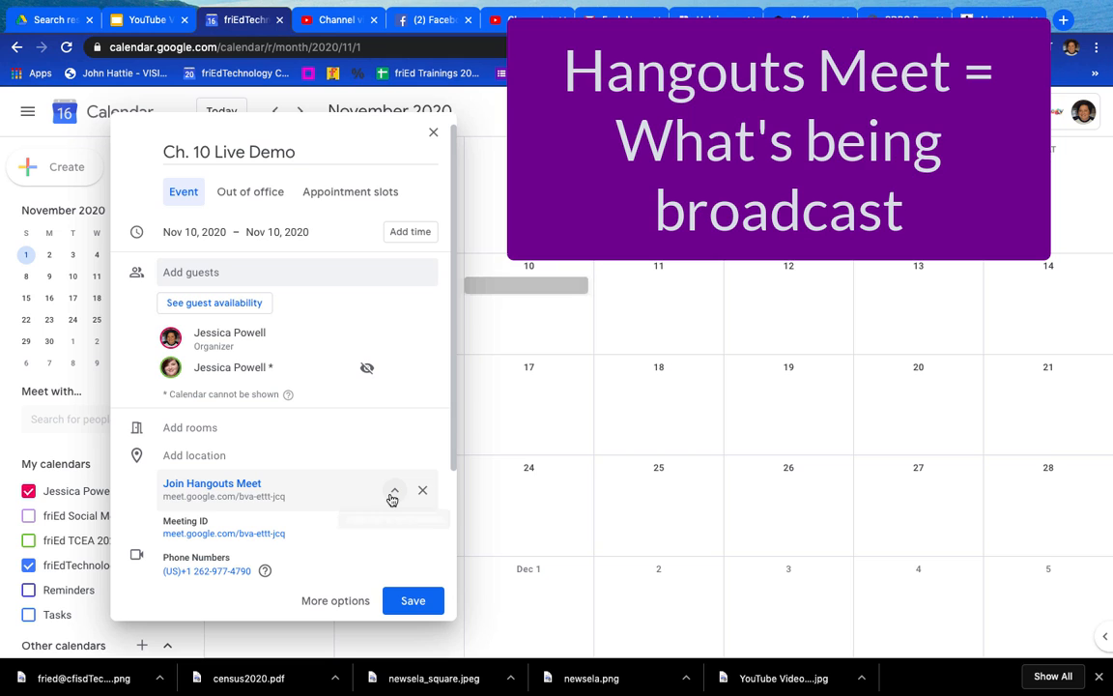
scroll("down", 3)
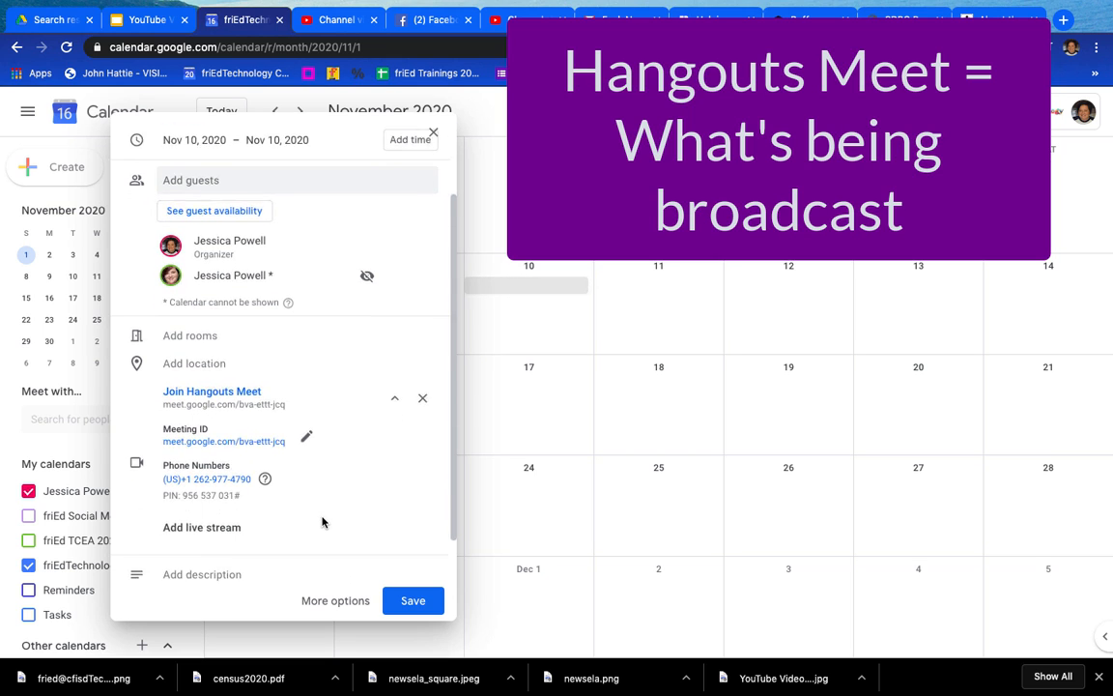
scroll("down", 3)
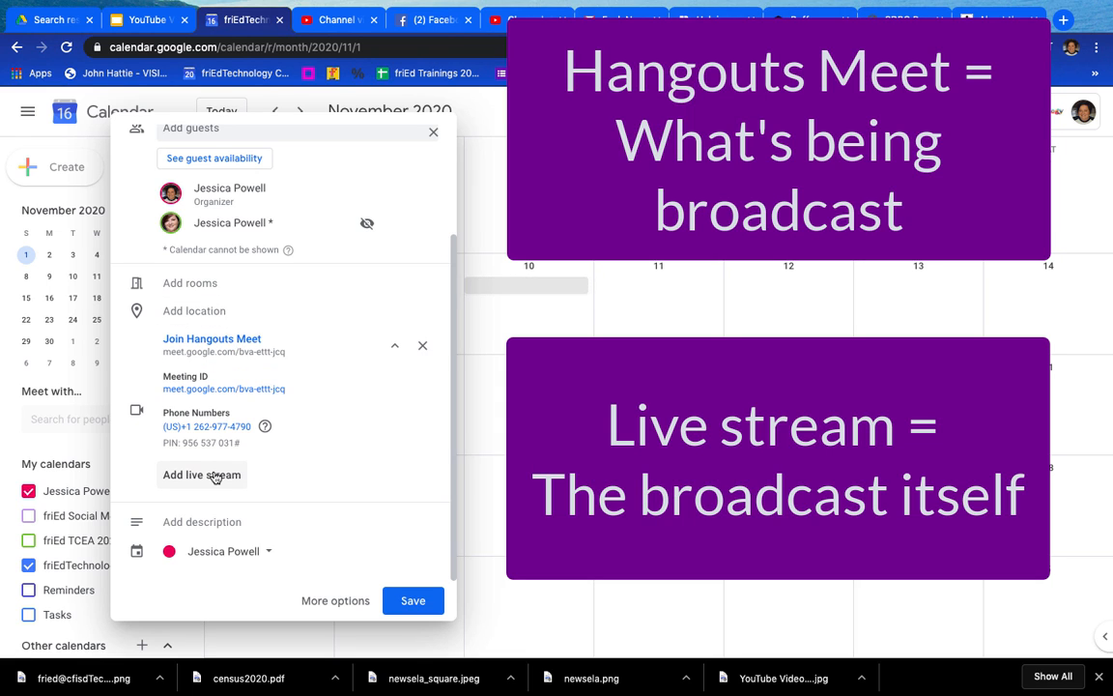
left_click(201, 474)
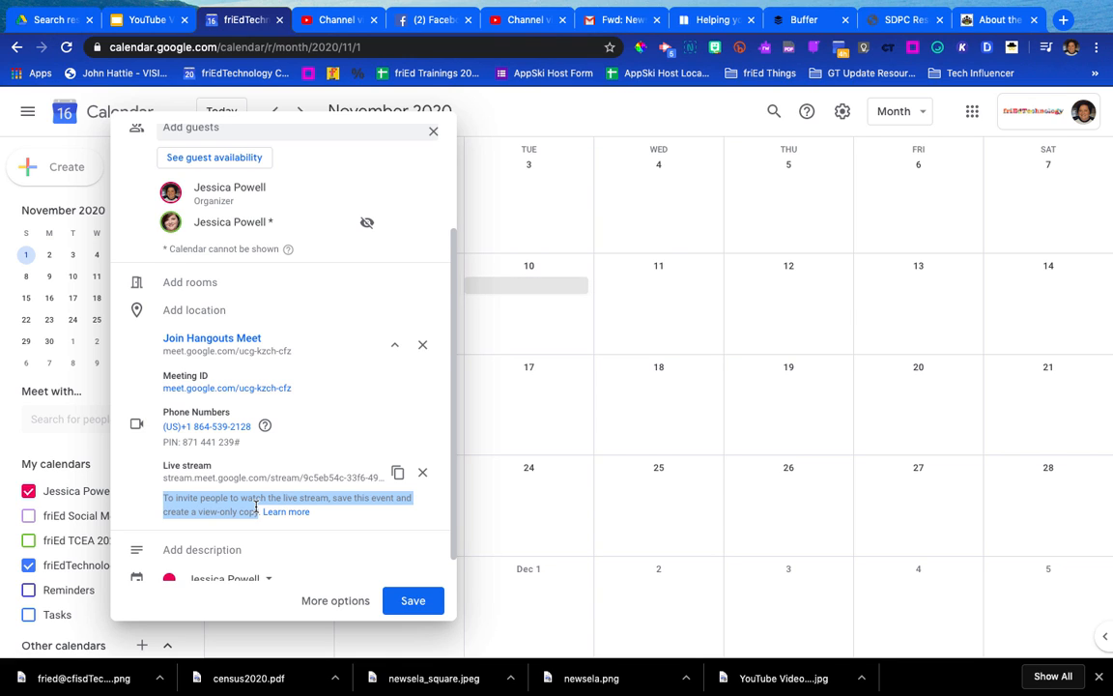
mouse_move(267, 400)
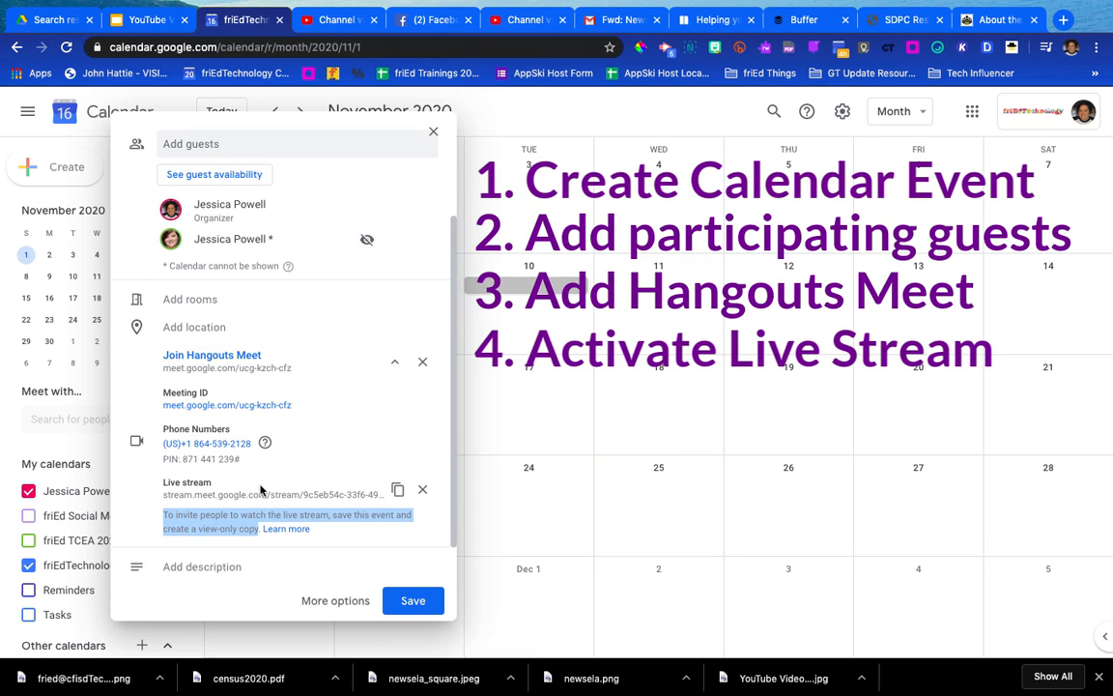
mouse_move(341, 485)
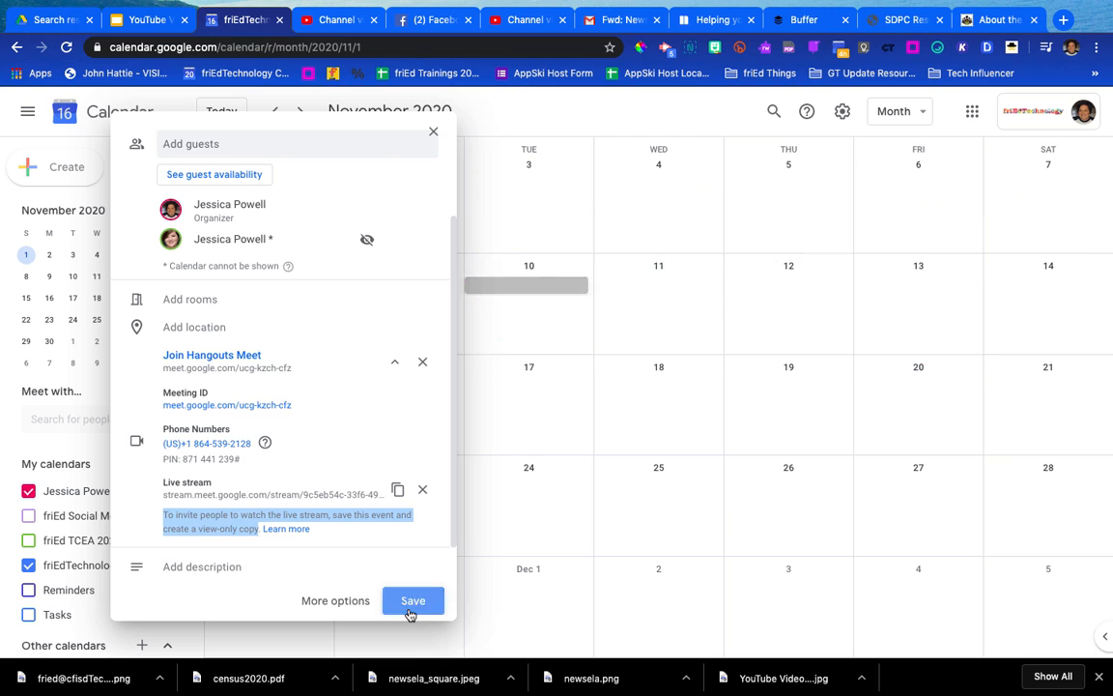
Save Ch. 10 Live Demo and open it on November 10 in the full edit page
left_click(412, 601)
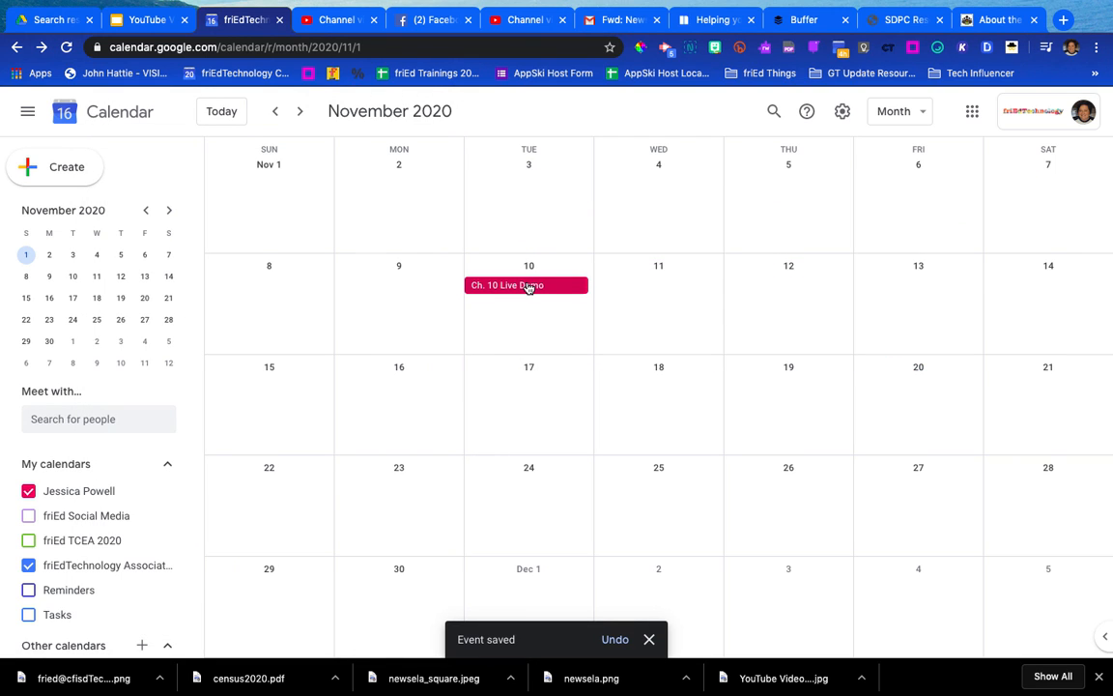
left_click(526, 284)
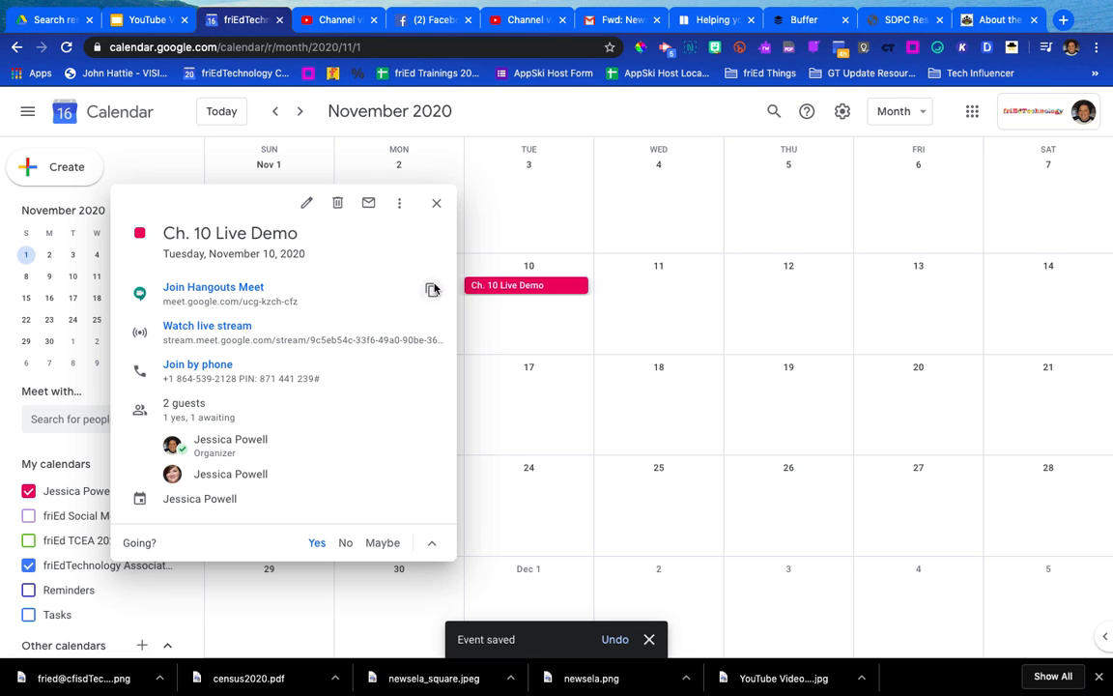
mouse_move(307, 203)
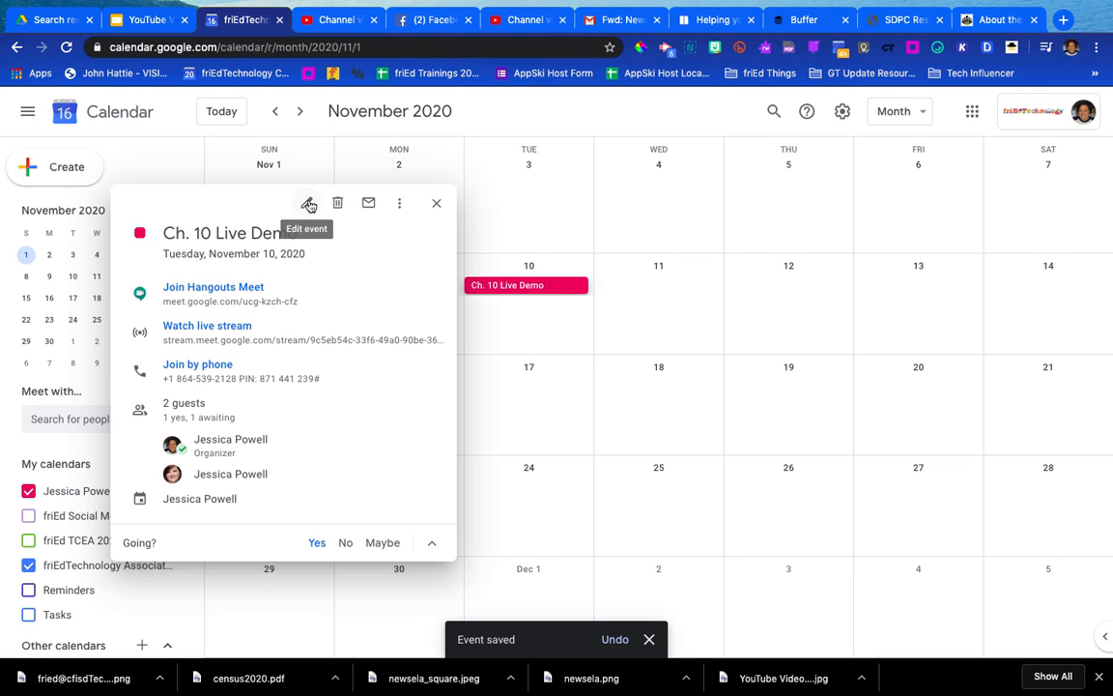
left_click(308, 203)
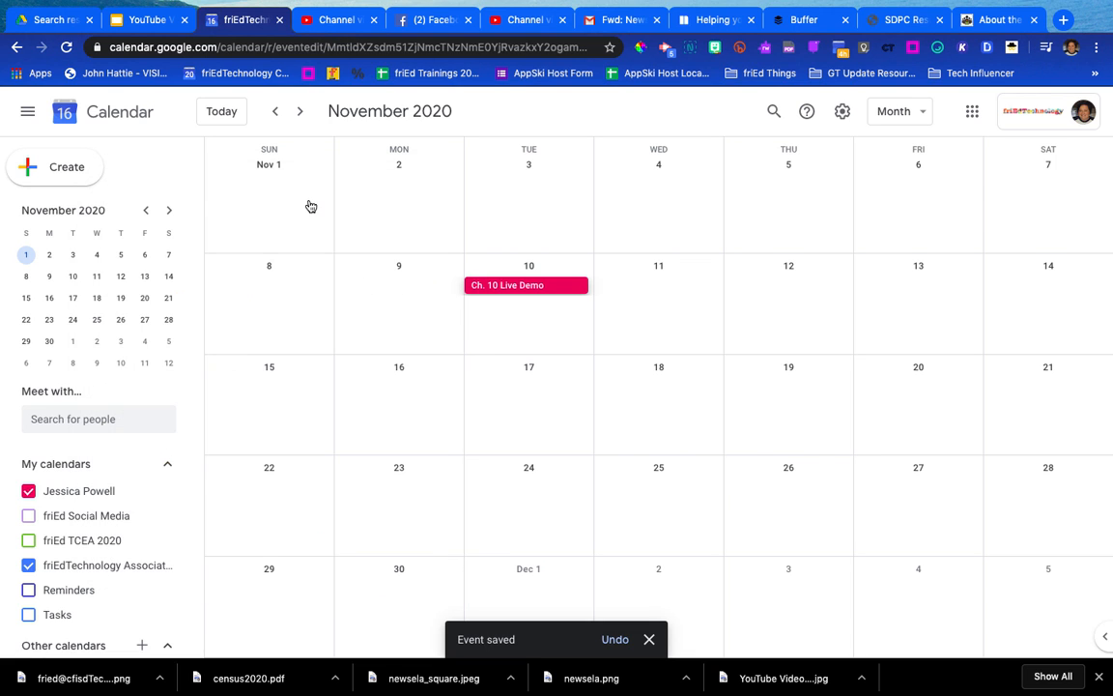
left_click(507, 284)
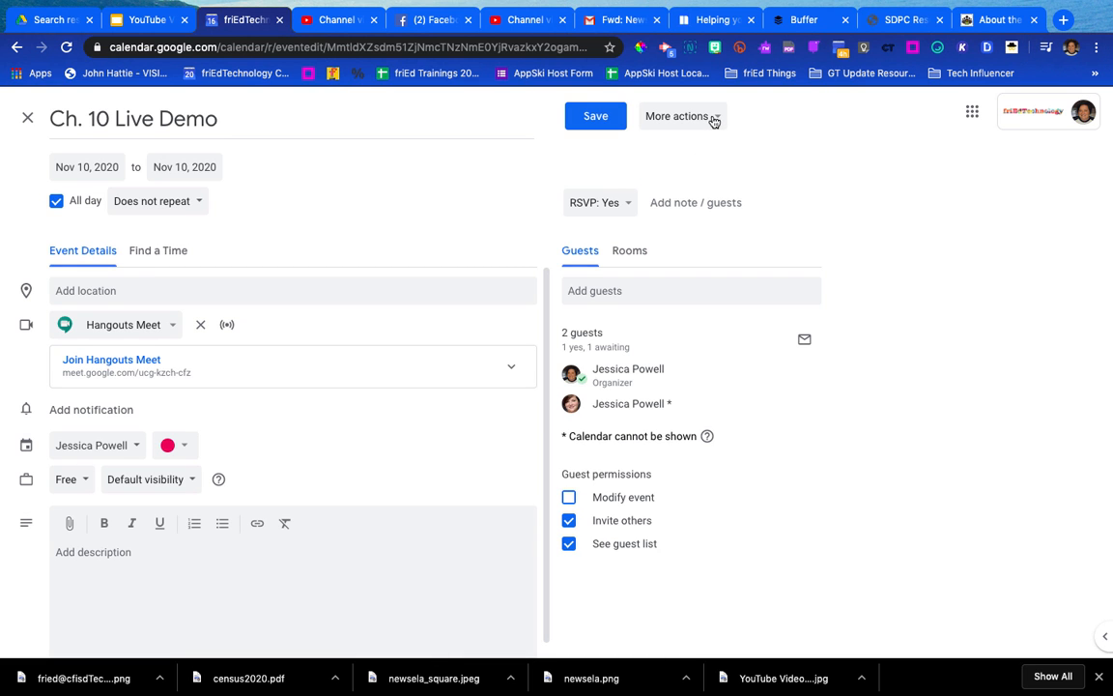
Create and save the view-only '[Live stream] Ch. 10 Live Demo' event copy
left_click(678, 116)
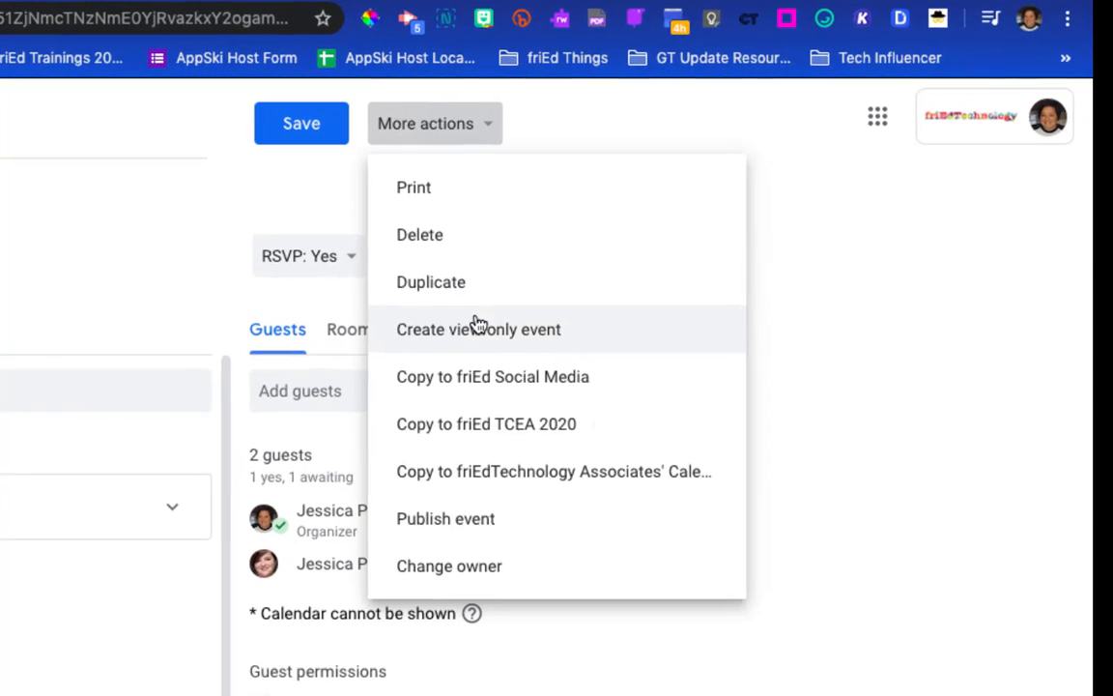
mouse_move(568, 338)
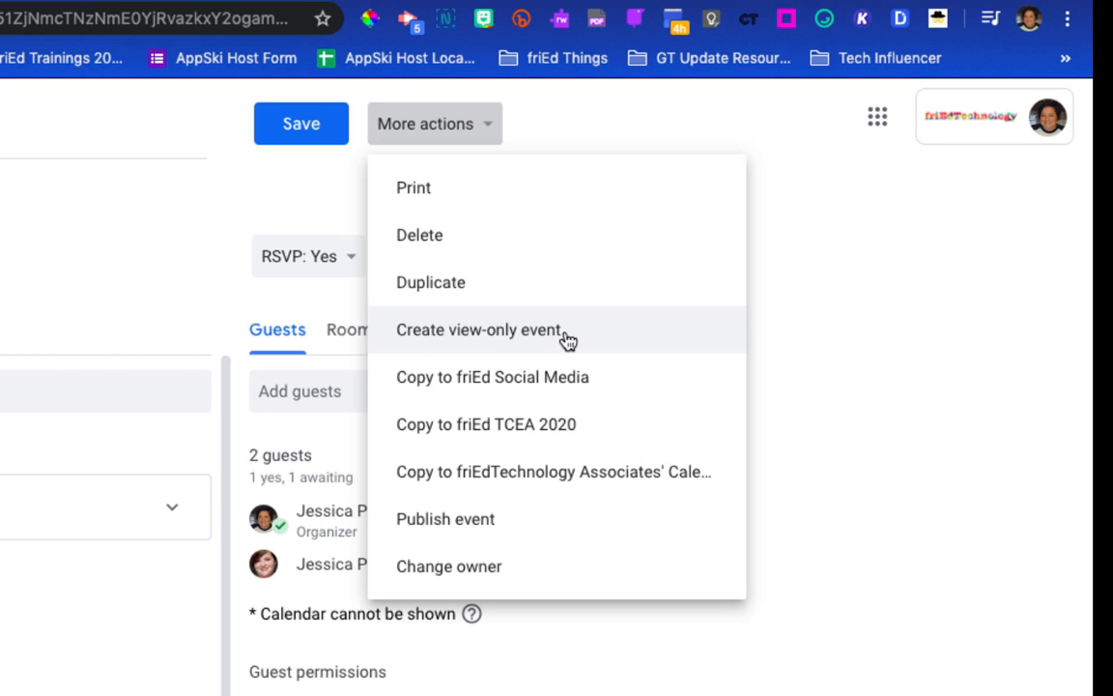
left_click(479, 330)
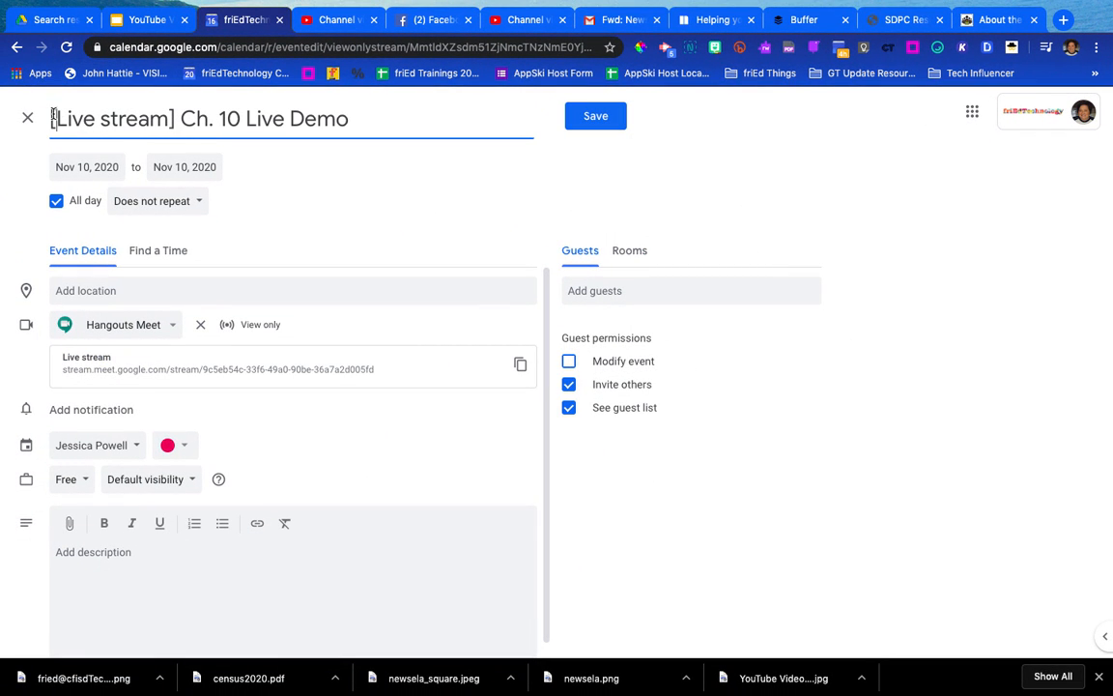
double_click(111, 118)
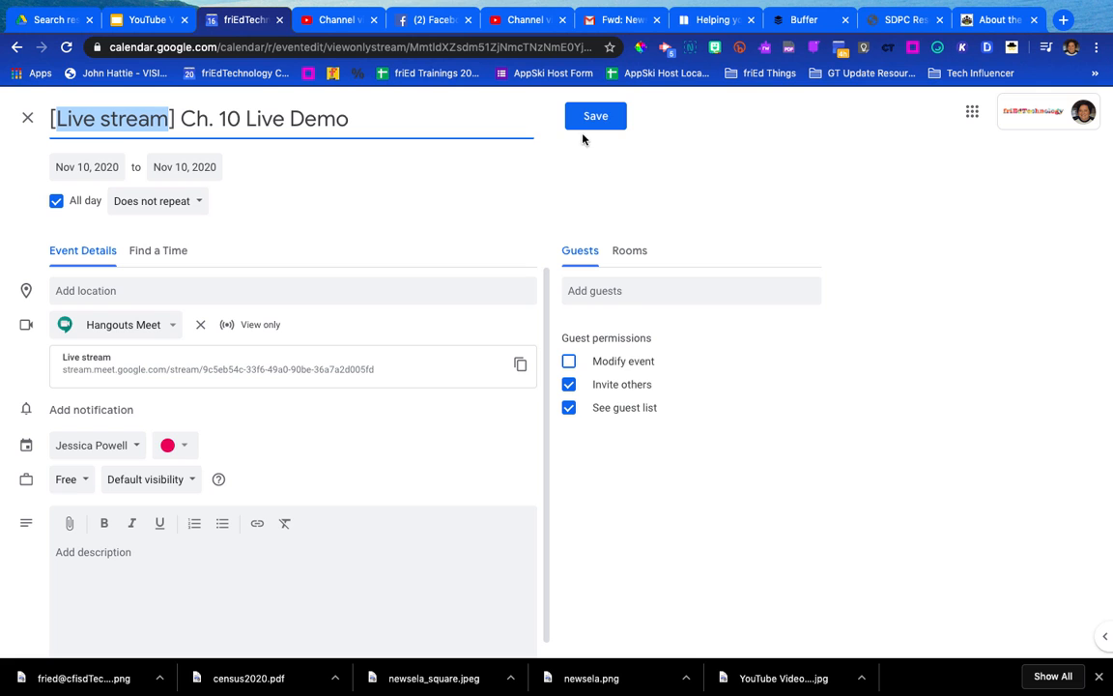
left_click(595, 116)
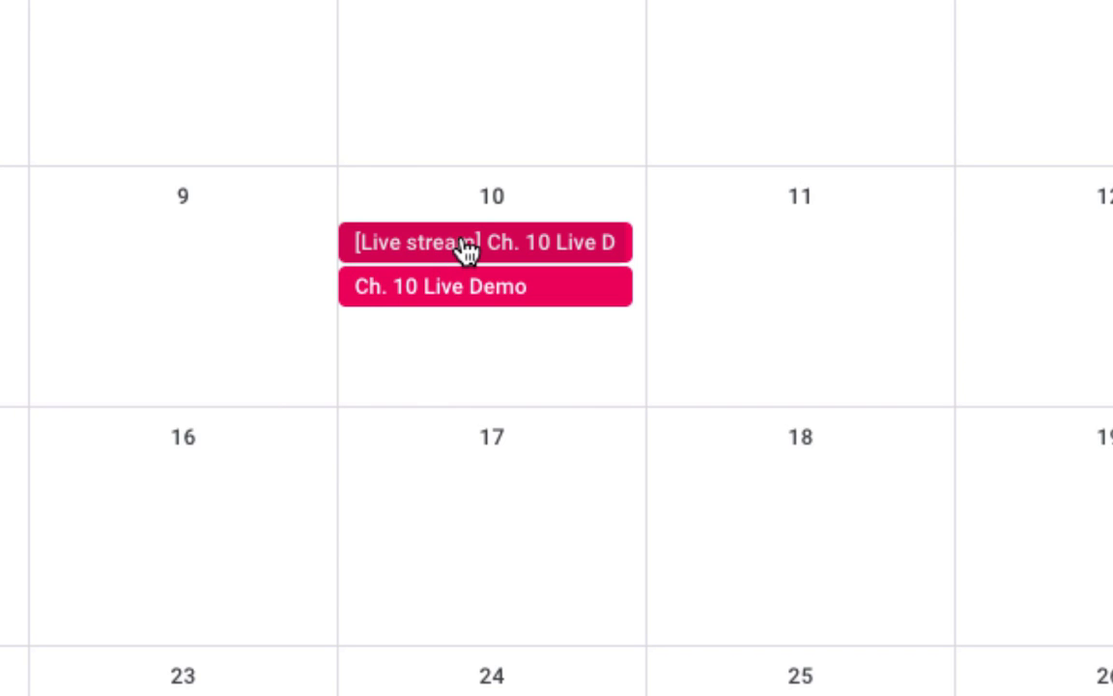
mouse_move(496, 303)
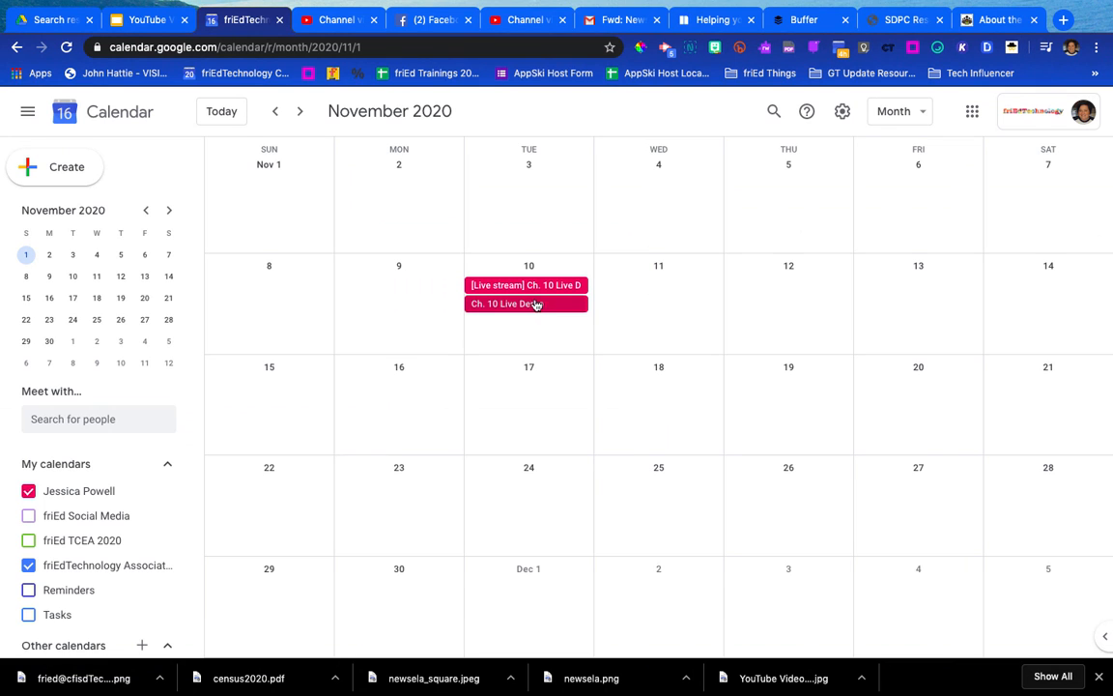
left_click(527, 304)
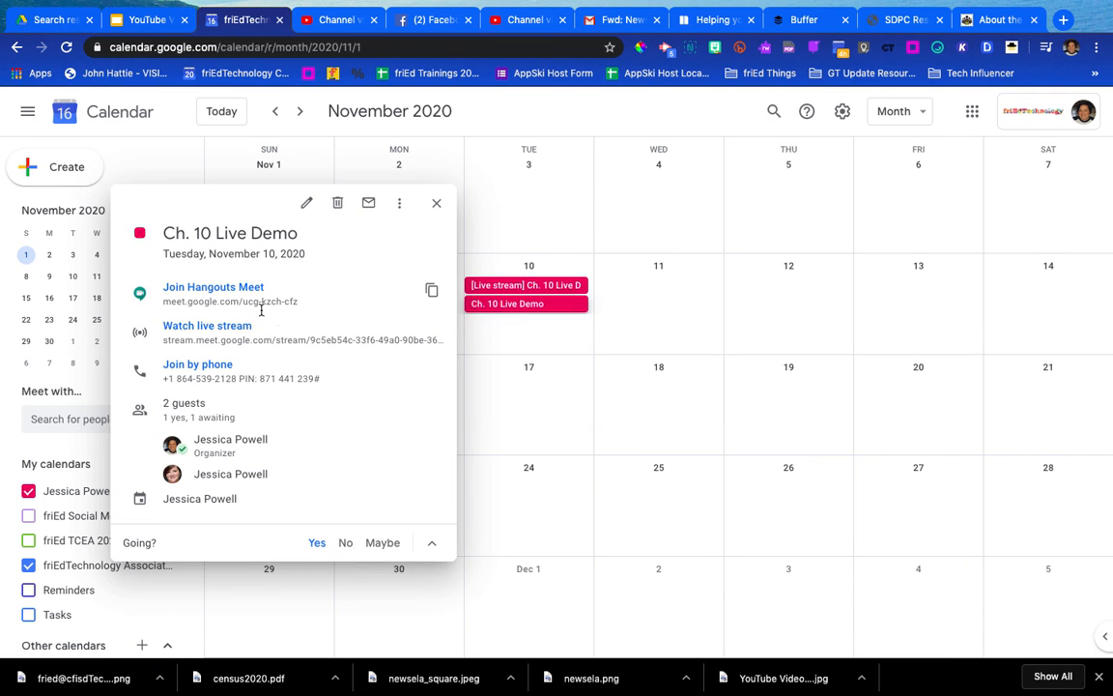
mouse_move(212, 287)
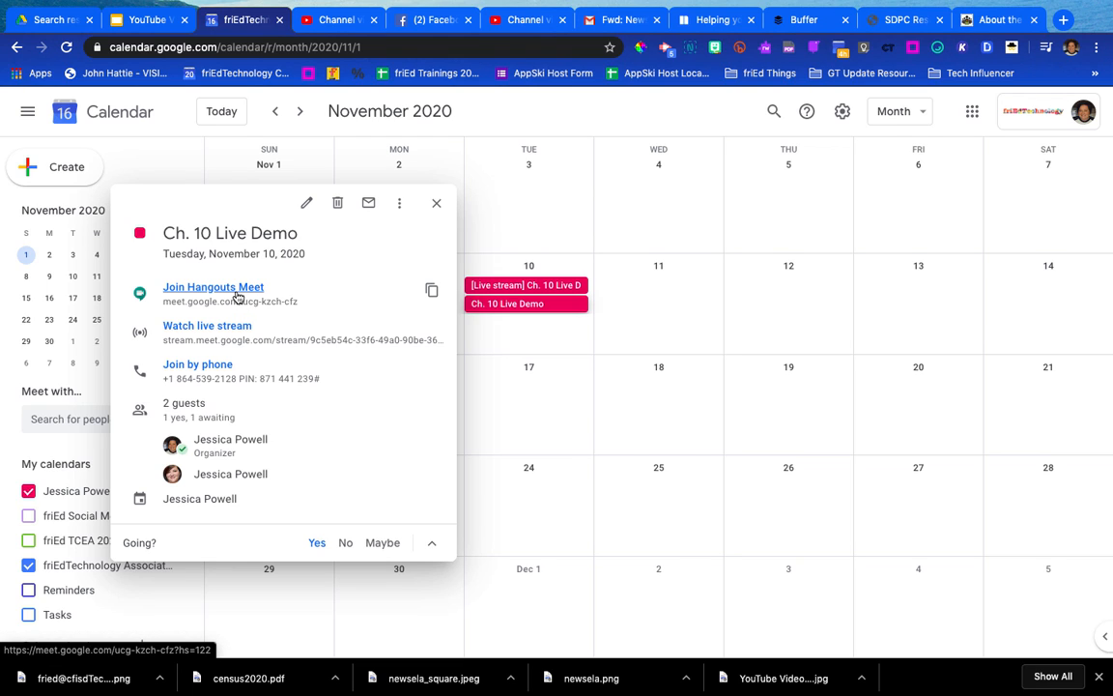
mouse_move(250, 295)
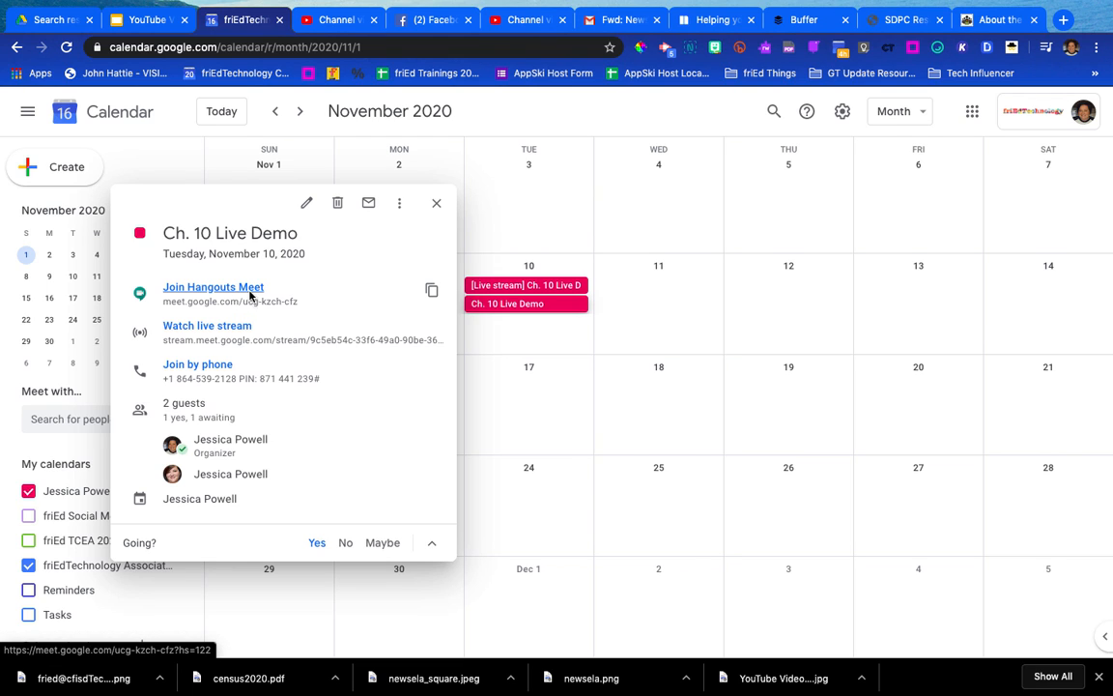
left_click(436, 203)
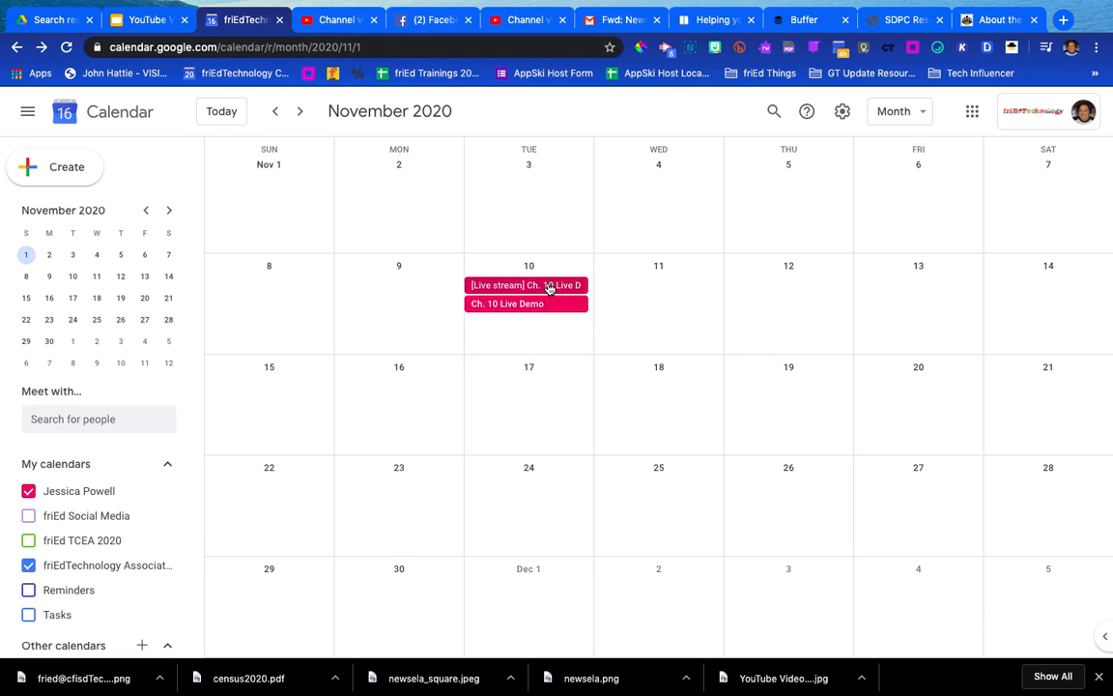
Copy the Watch live stream link from the November 10 '[Live stream]' event
left_click(527, 284)
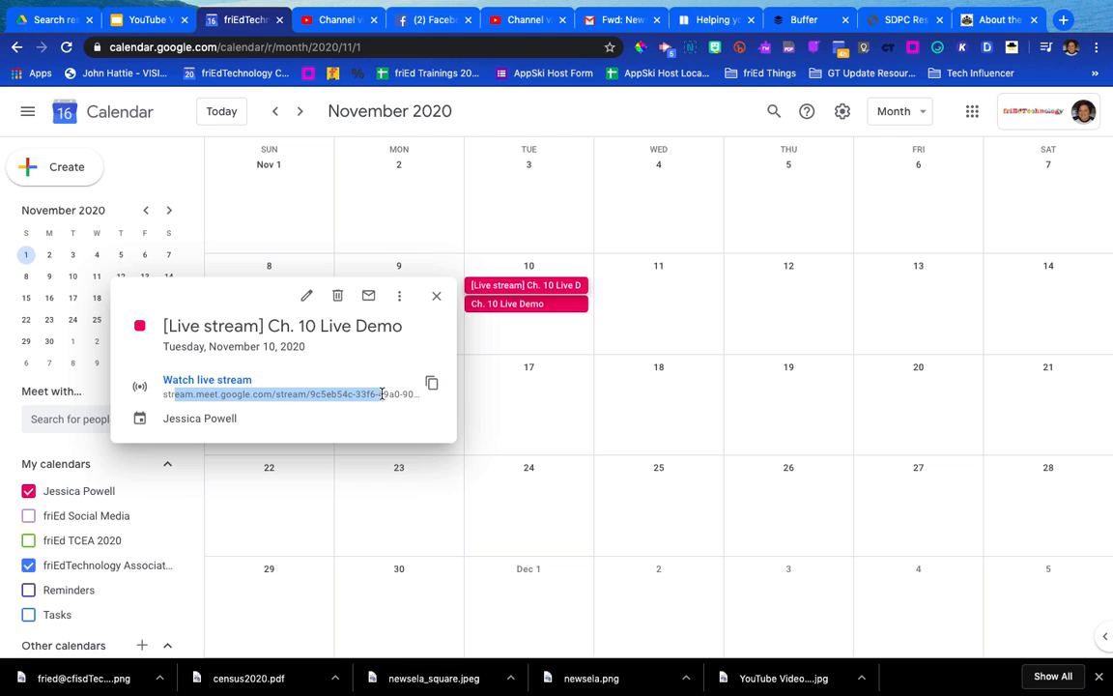
left_click(432, 382)
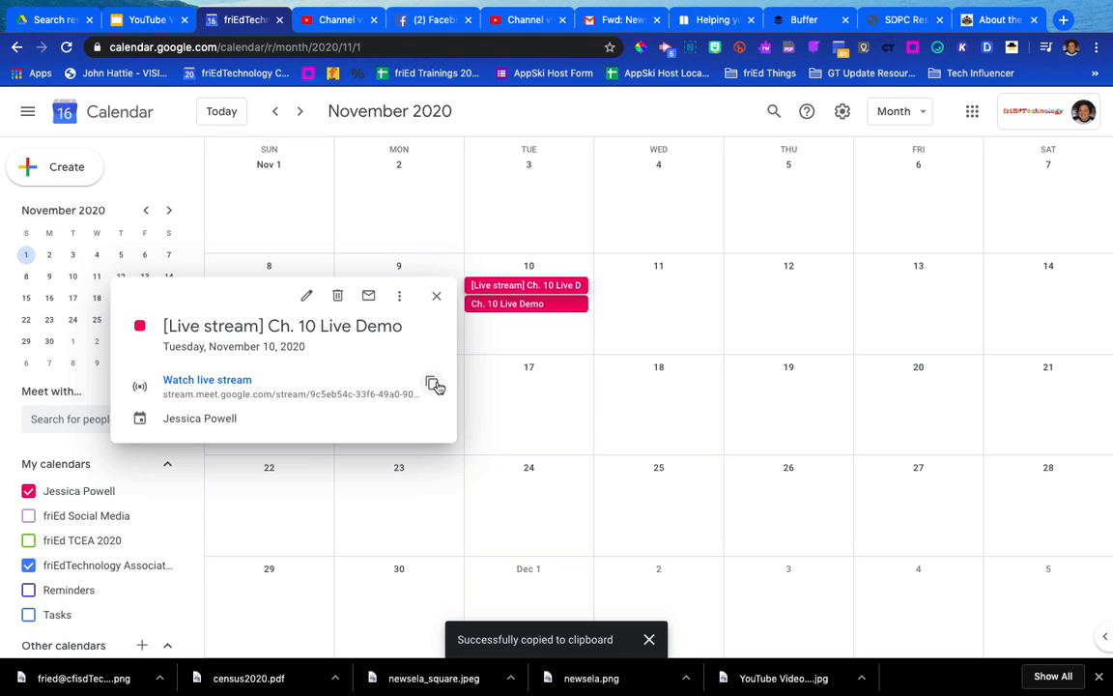